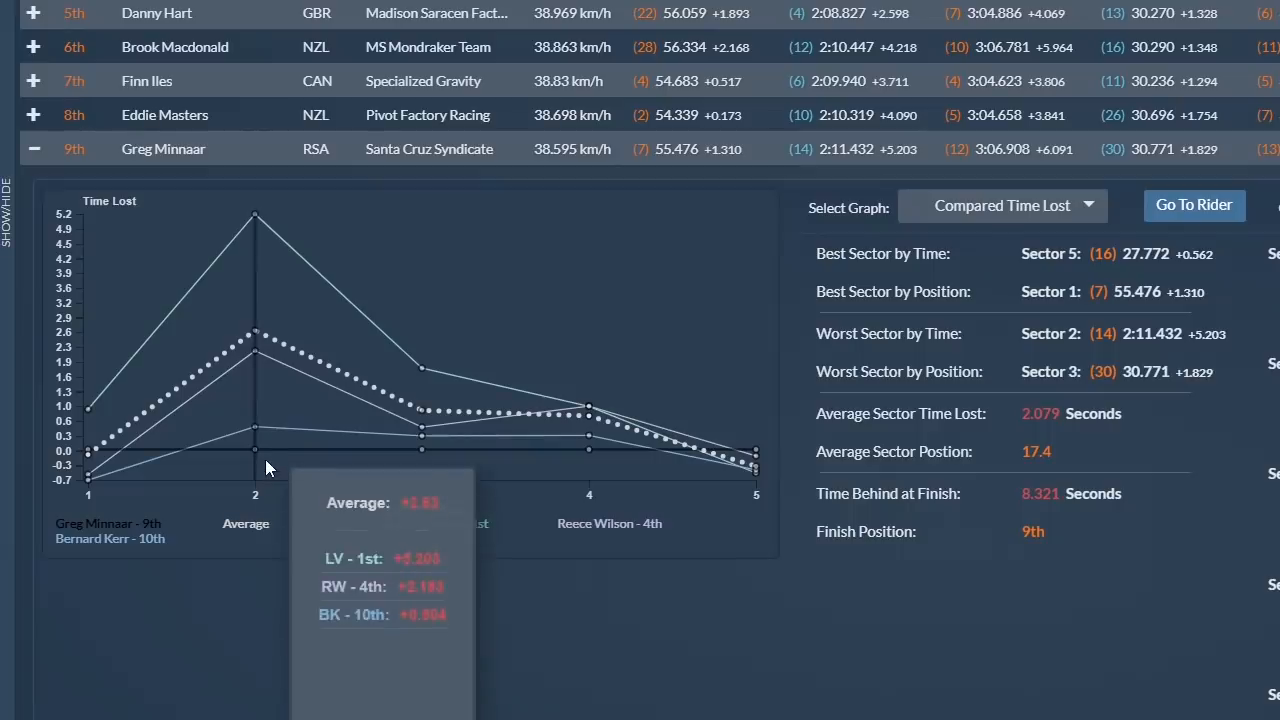
{"action": "mouse_move", "coordinate": [184, 296]}
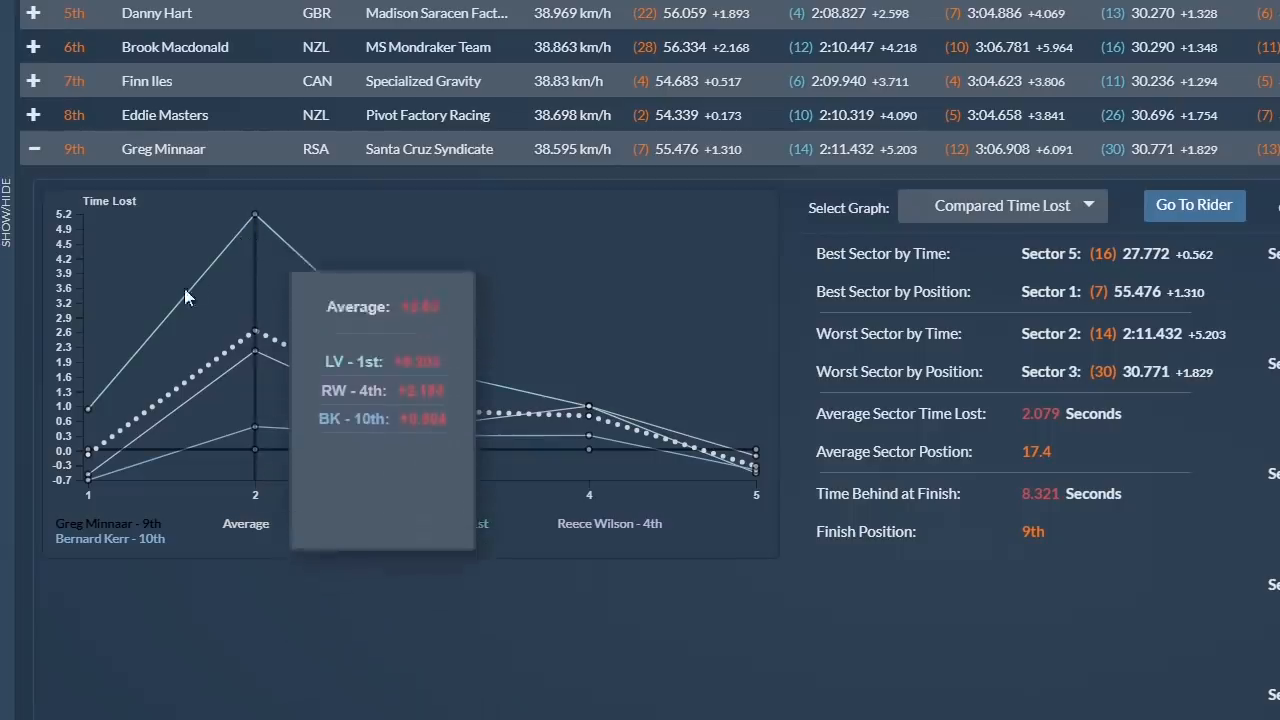
{"action": "mouse_move", "coordinate": [116, 276]}
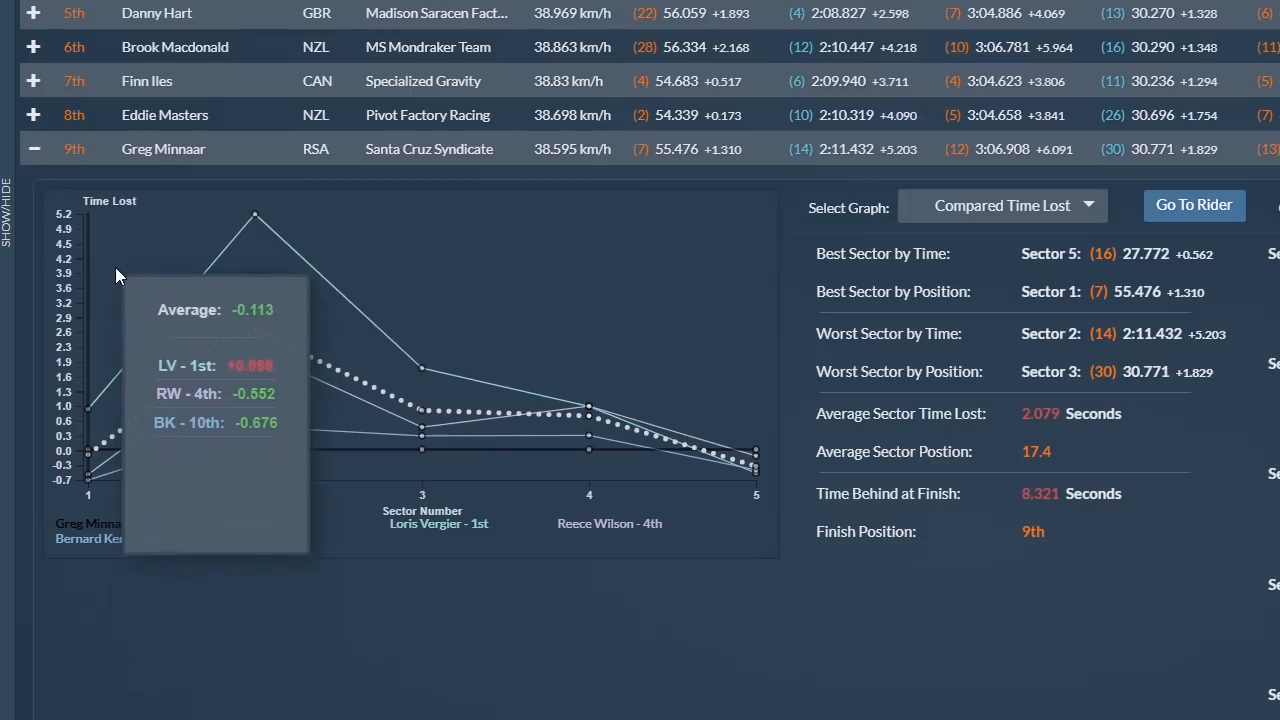
{"action": "mouse_move", "coordinate": [254, 244]}
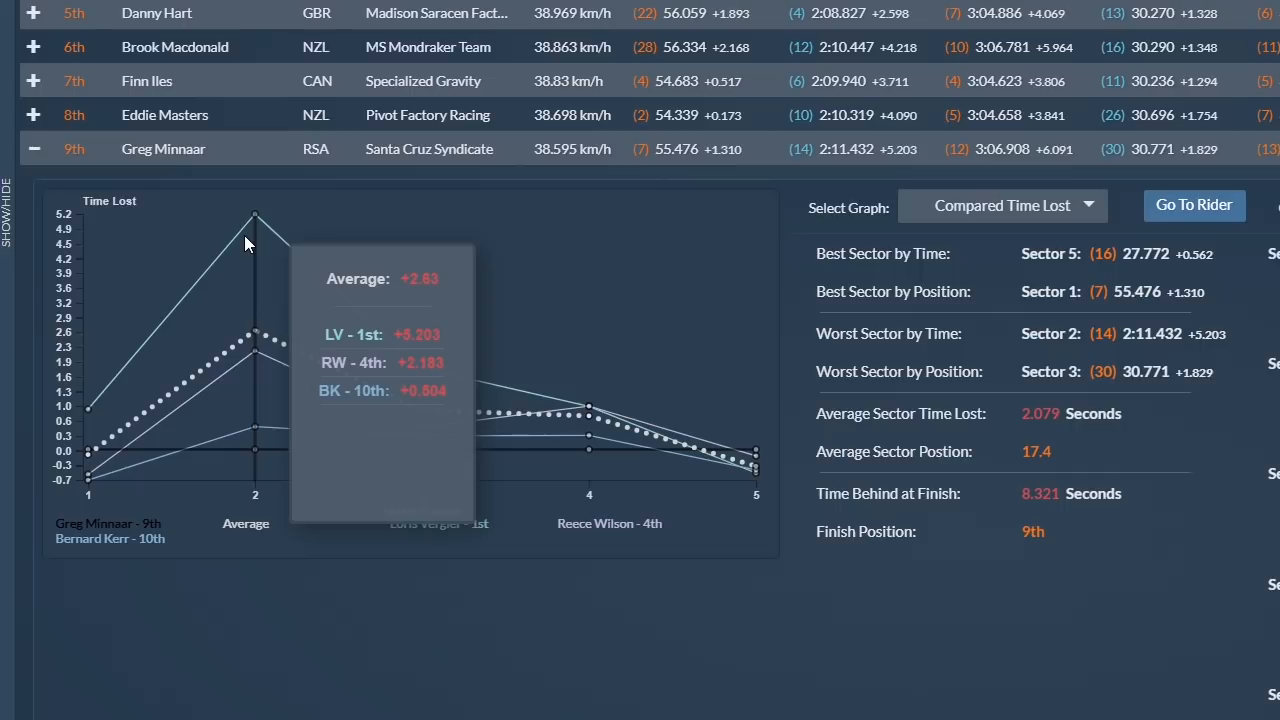
{"action": "mouse_move", "coordinate": [330, 244]}
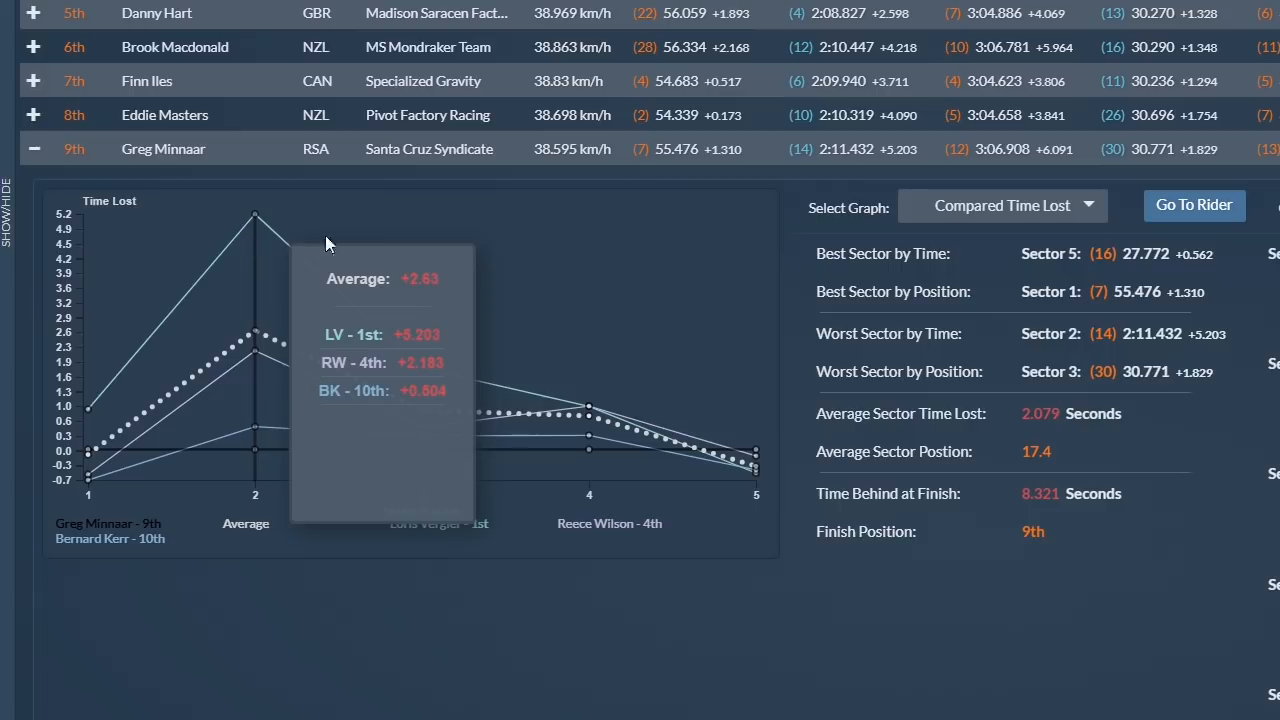
{"action": "mouse_move", "coordinate": [396, 250]}
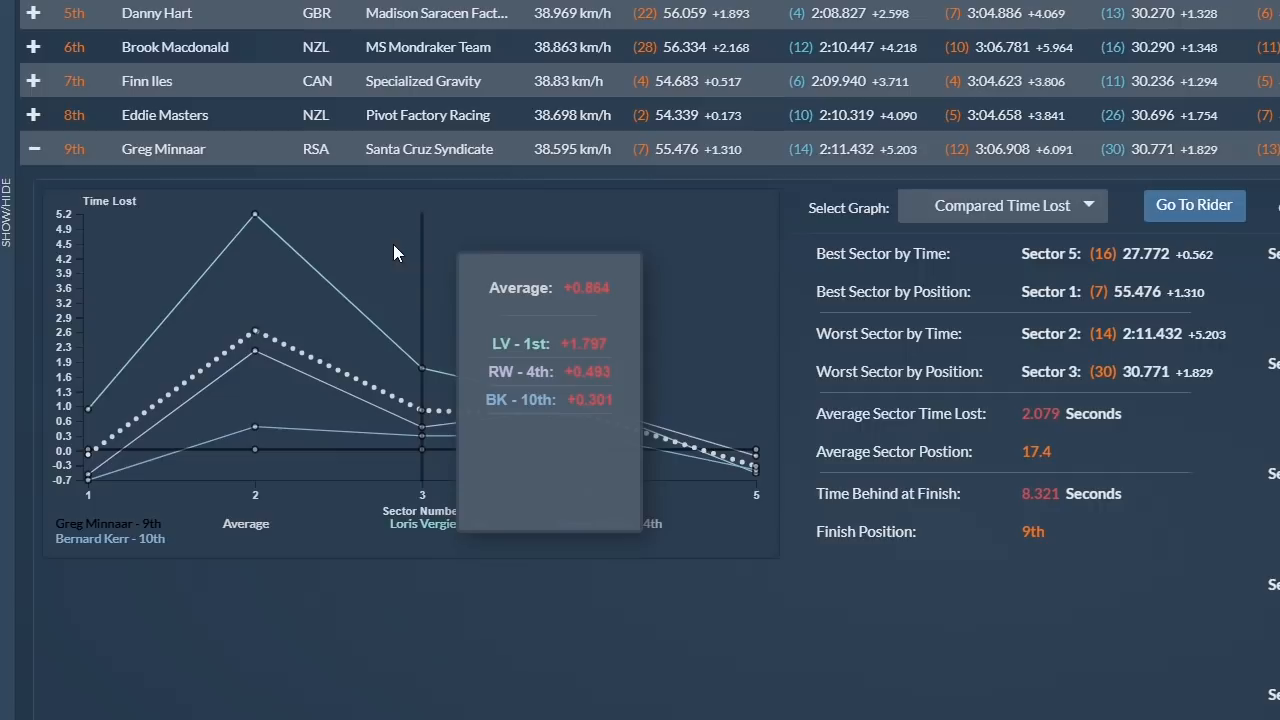
{"action": "mouse_move", "coordinate": [800, 168]}
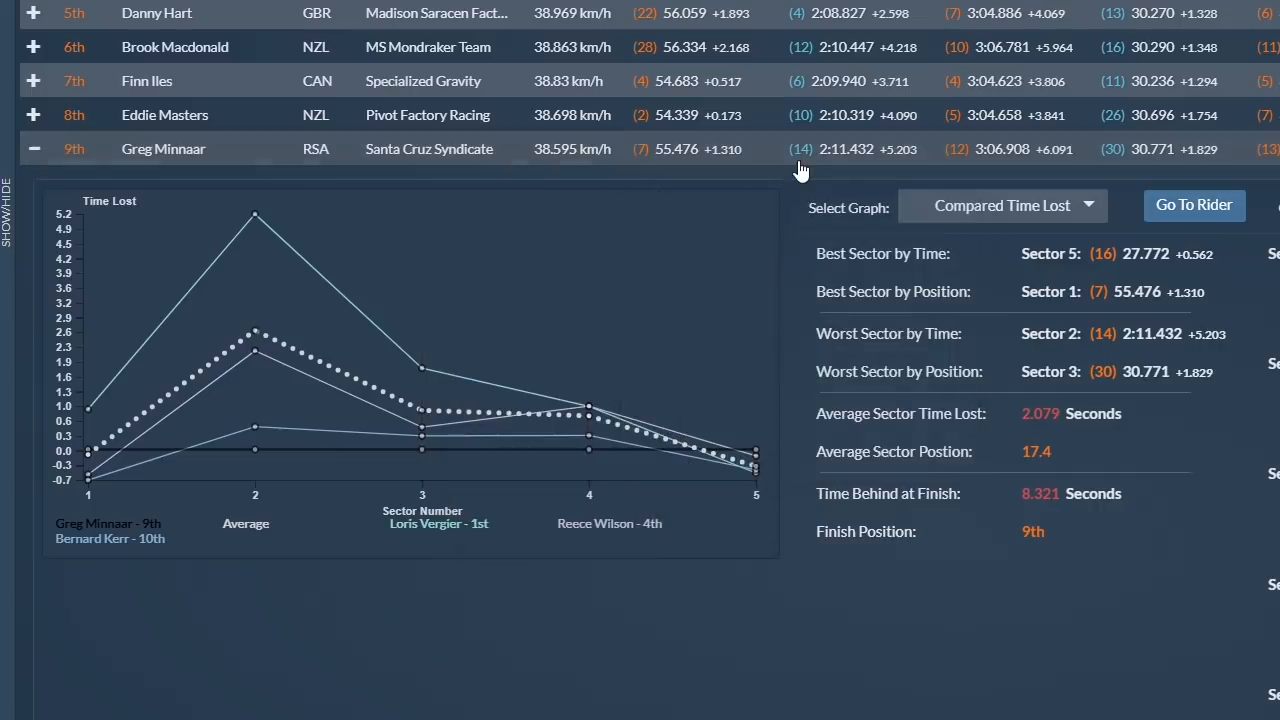
{"action": "mouse_move", "coordinate": [780, 180]}
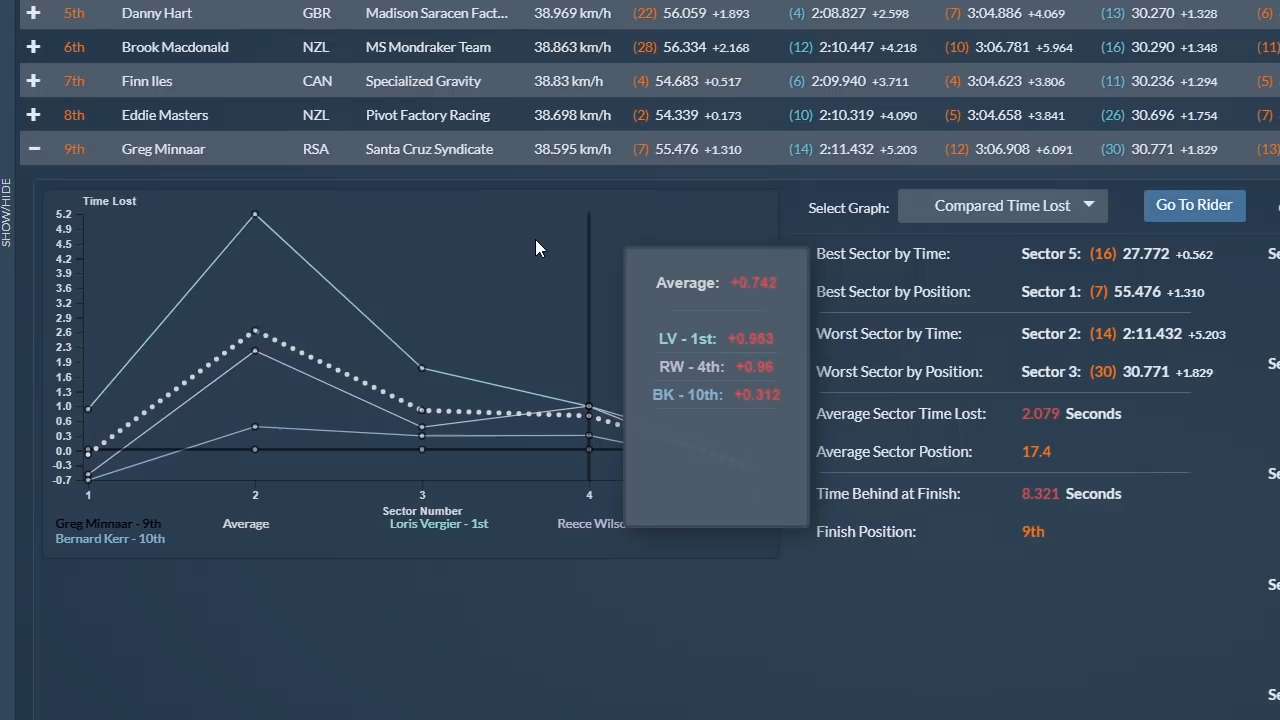
{"action": "mouse_move", "coordinate": [556, 248]}
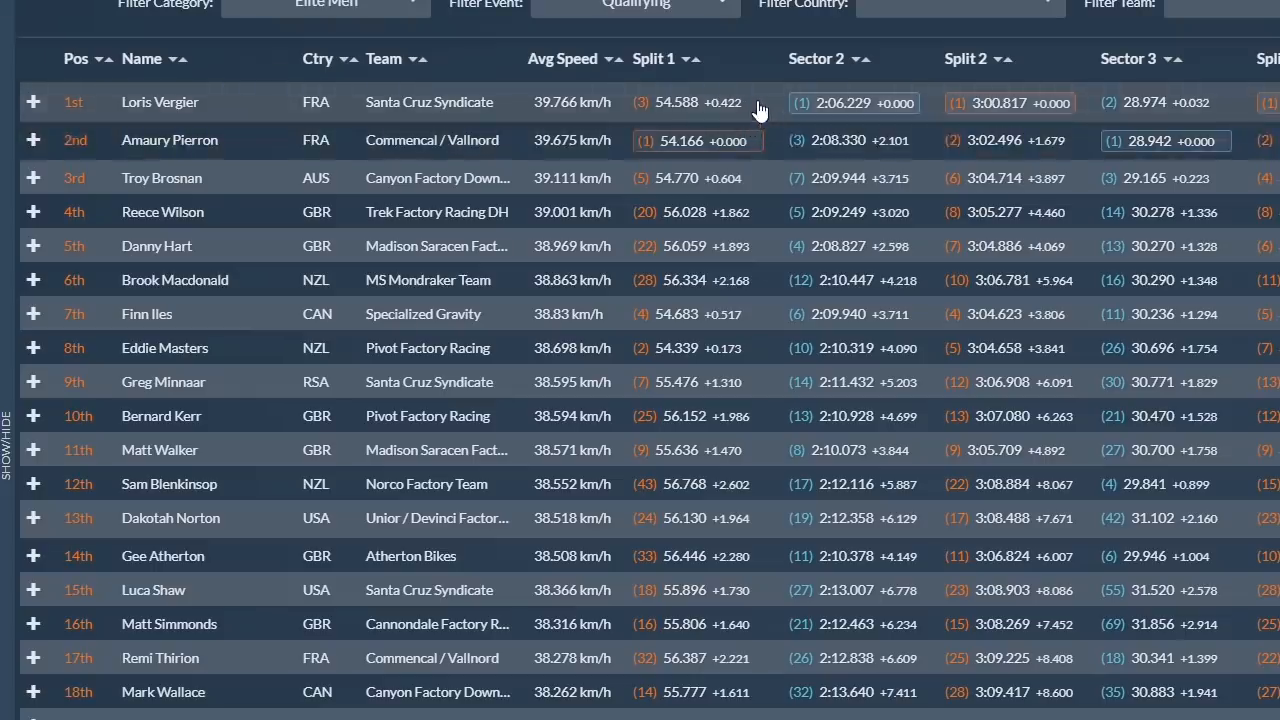
Expand Loris Vergier's row to show his Compared Time Lost graph versus AP 2nd, DH 5th and BK 10th
{"action": "left_click", "coordinate": [32, 100]}
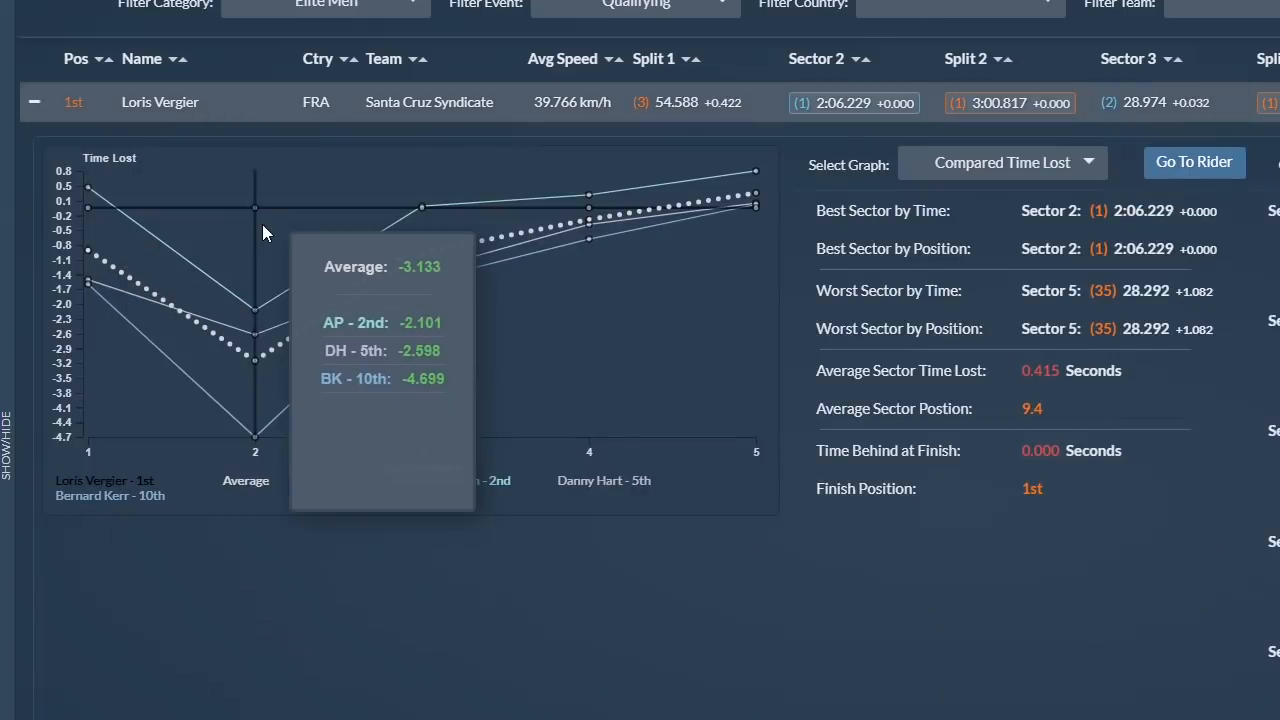
{"action": "mouse_move", "coordinate": [290, 232]}
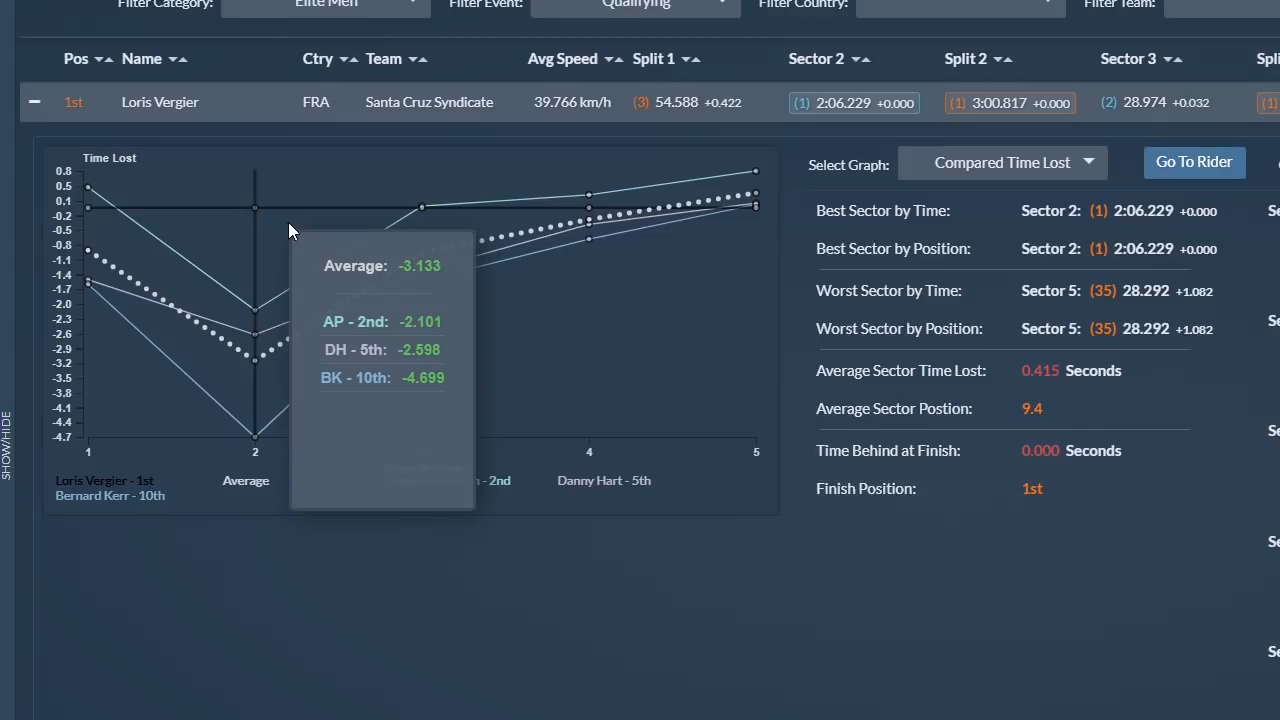
{"action": "mouse_move", "coordinate": [420, 240]}
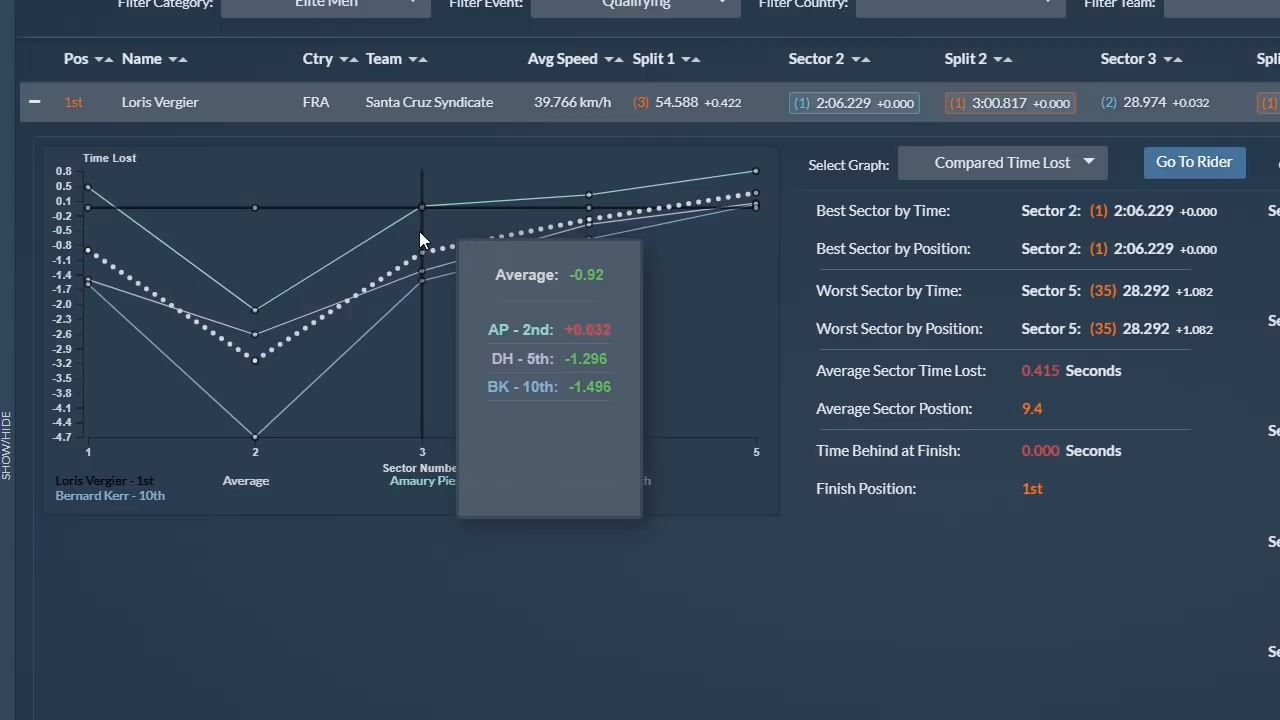
{"action": "mouse_move", "coordinate": [584, 260]}
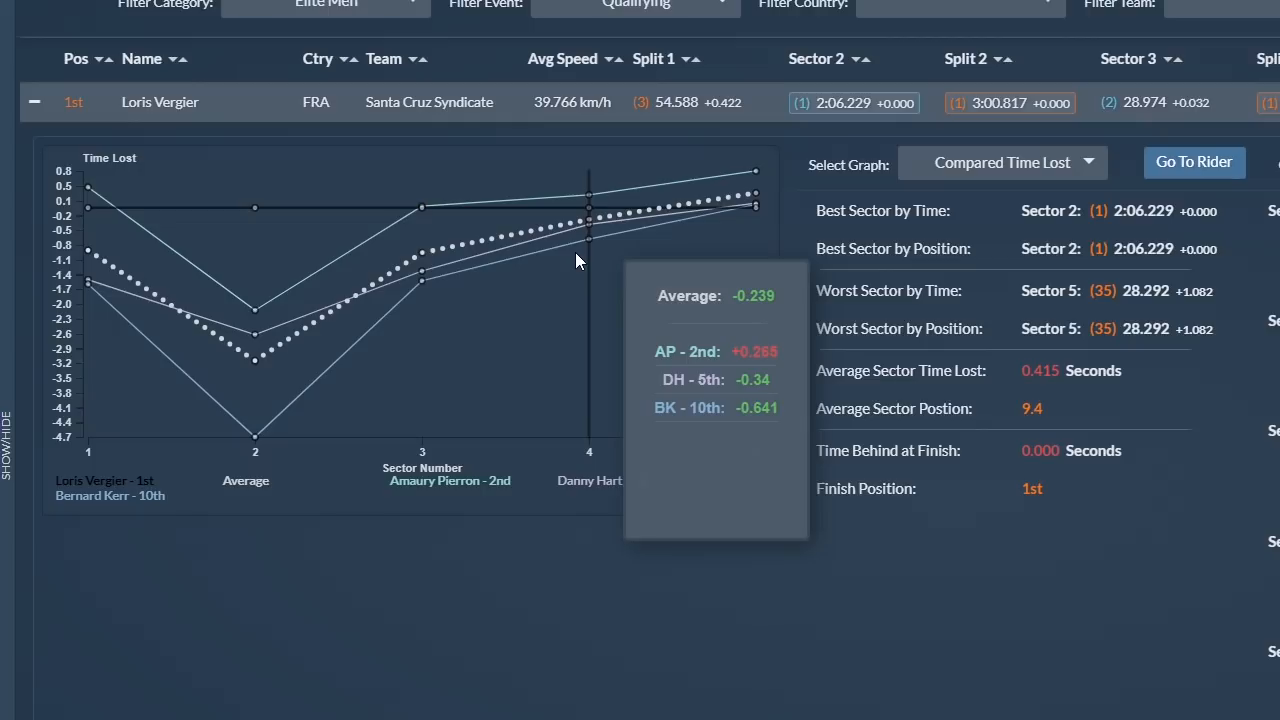
{"action": "mouse_move", "coordinate": [632, 252]}
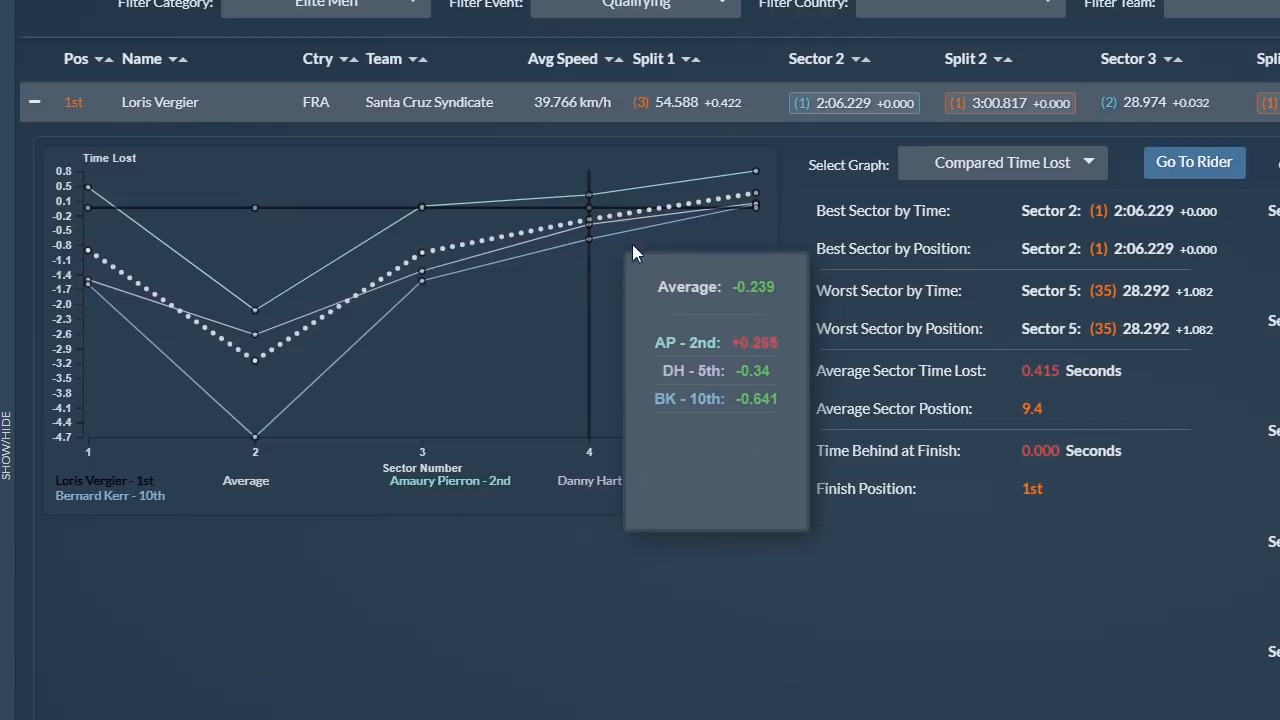
{"action": "mouse_move", "coordinate": [756, 264]}
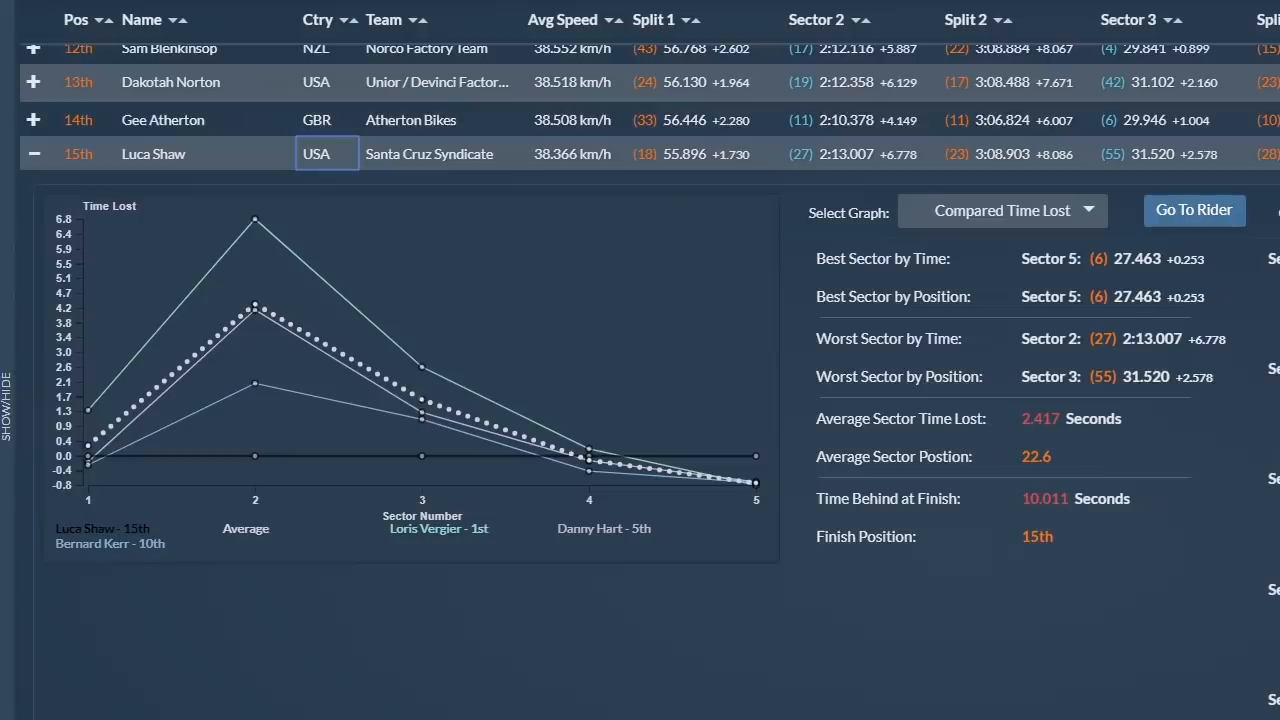
{"action": "mouse_move", "coordinate": [116, 390]}
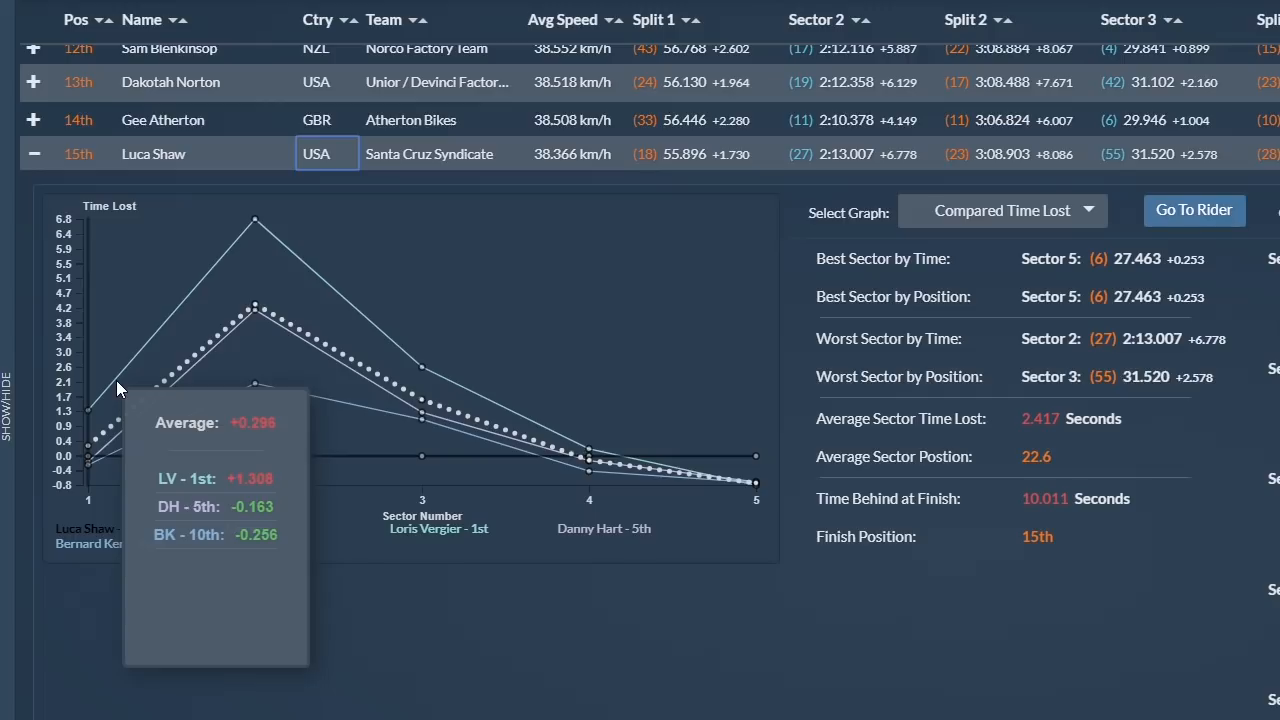
{"action": "mouse_move", "coordinate": [220, 380]}
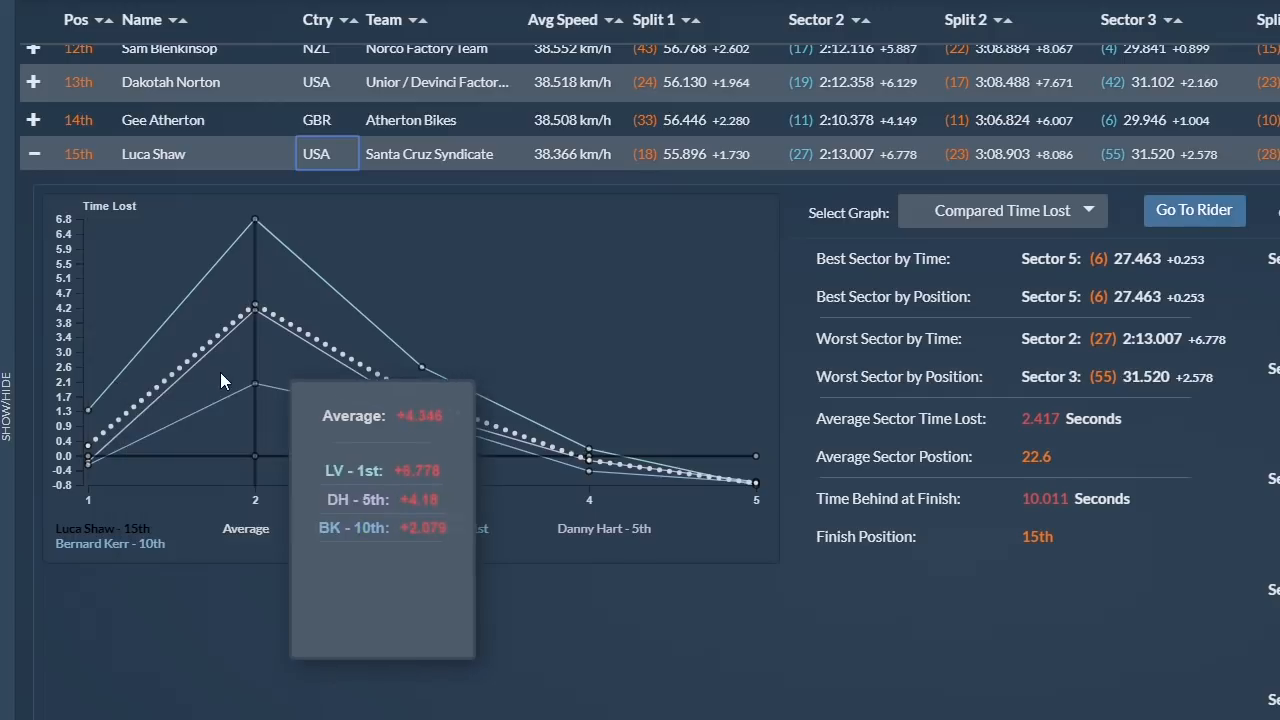
{"action": "mouse_move", "coordinate": [404, 384]}
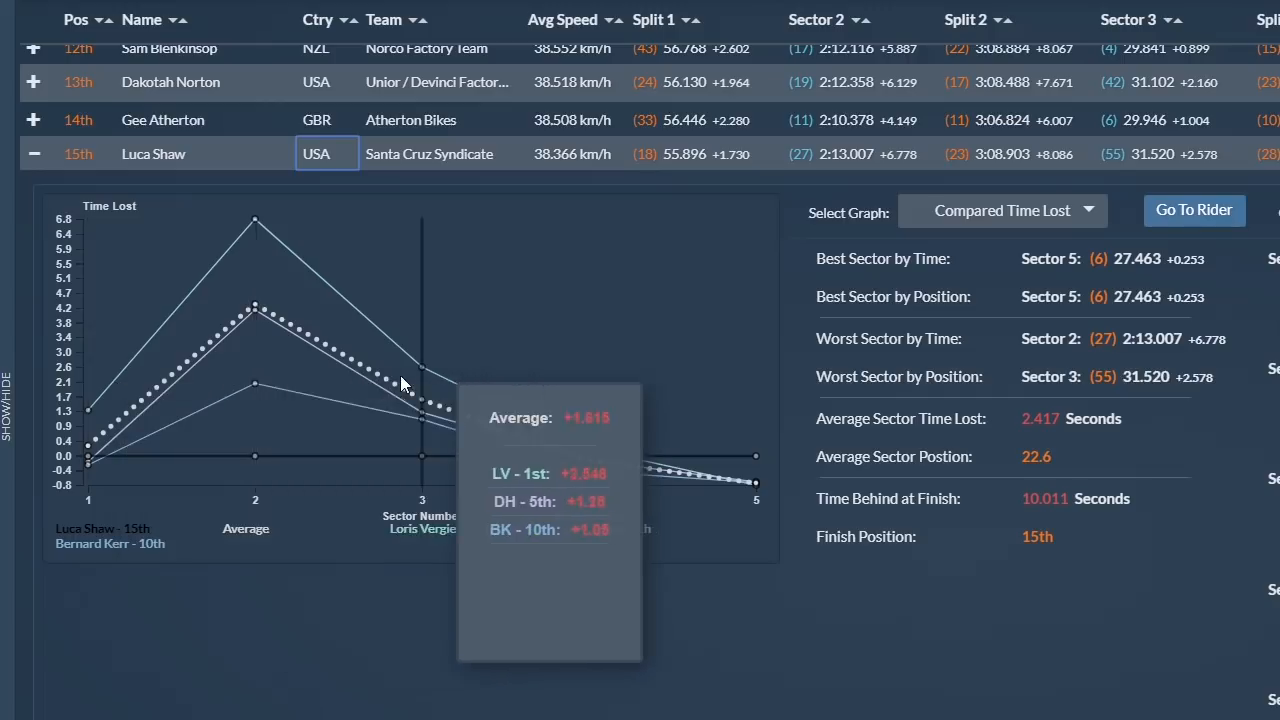
{"action": "mouse_move", "coordinate": [520, 374]}
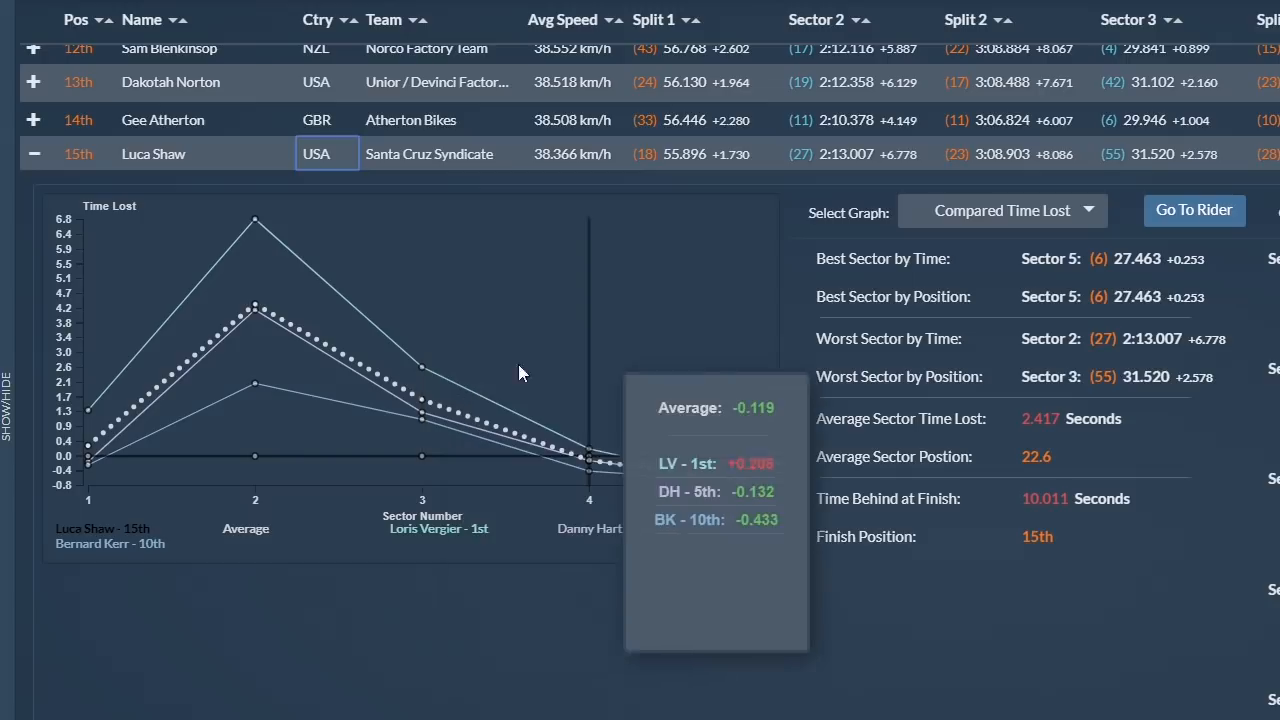
{"action": "mouse_move", "coordinate": [724, 376]}
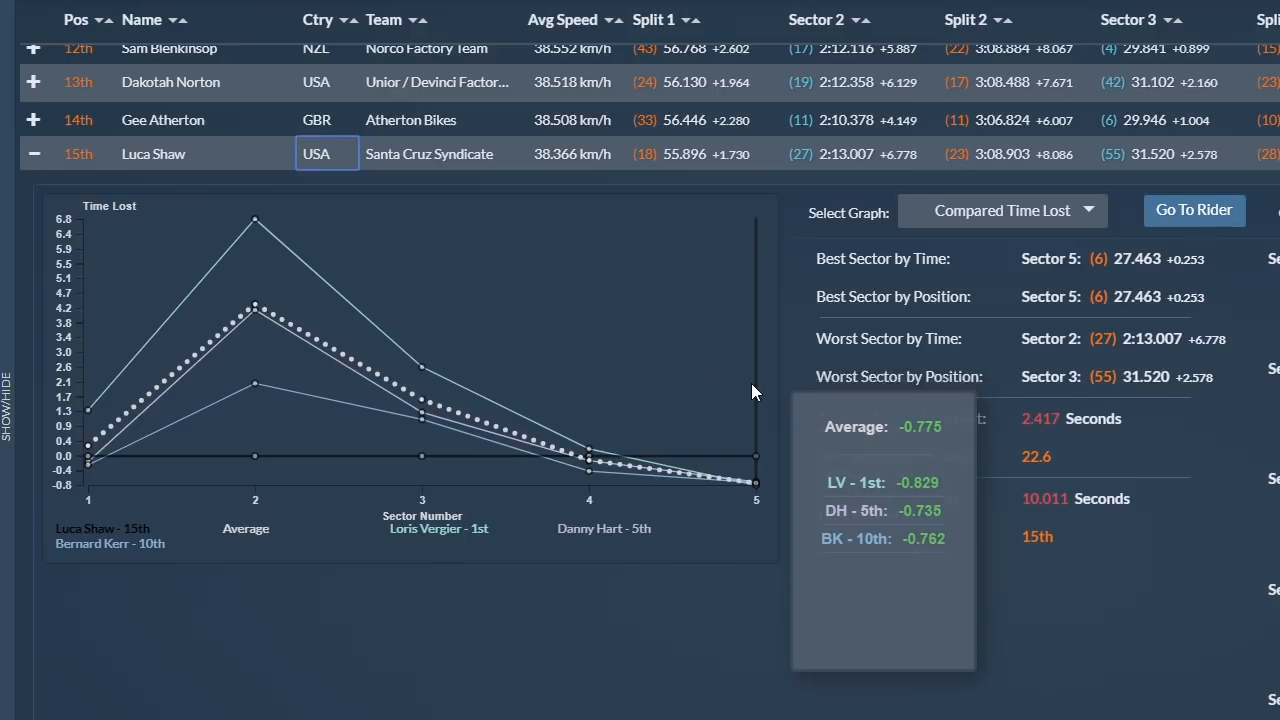
{"action": "mouse_move", "coordinate": [710, 256]}
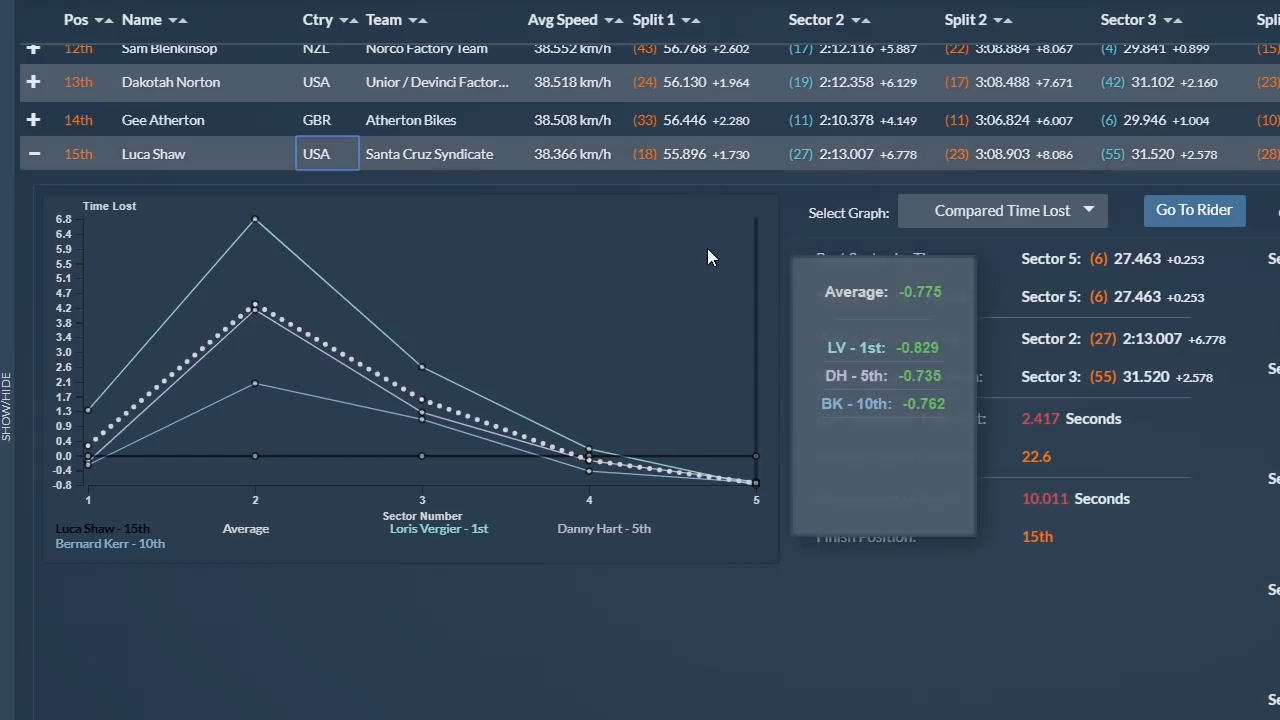
Scroll down the results table to the 16th- through 33rd-place riders
{"action": "scroll", "scroll_direction": "down", "scroll_amount": 3}
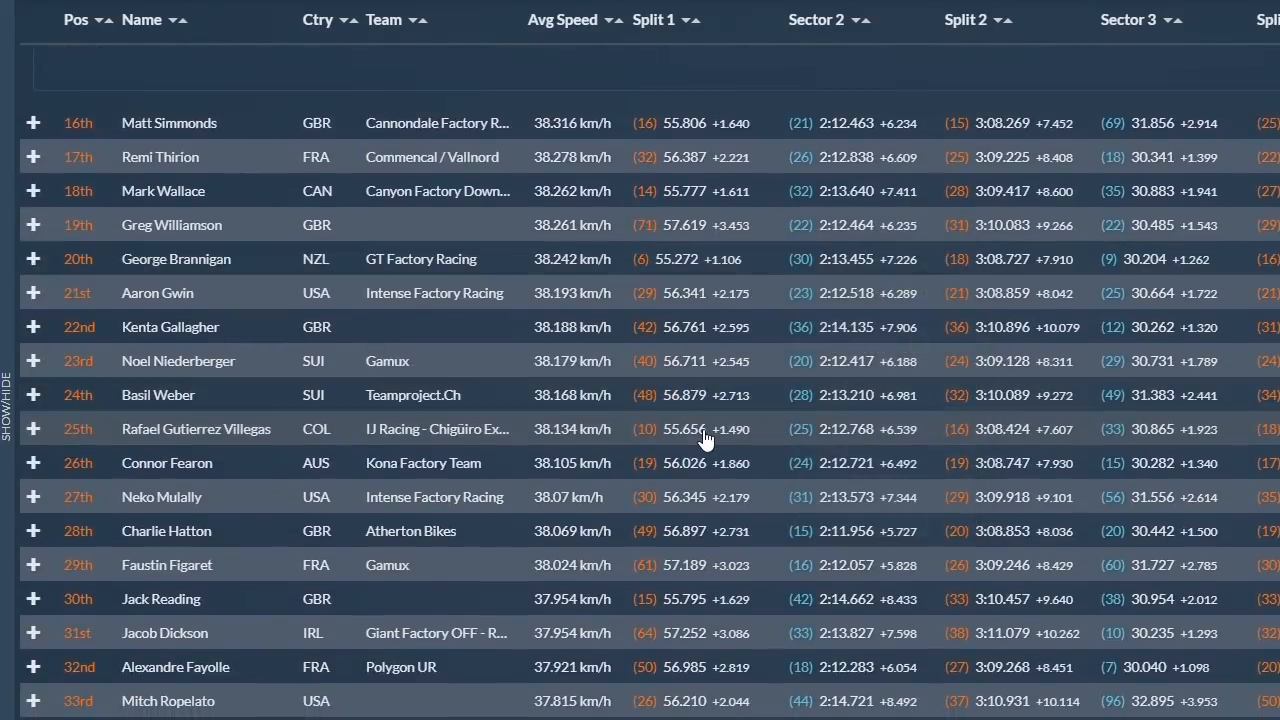
{"action": "left_click", "coordinate": [32, 48]}
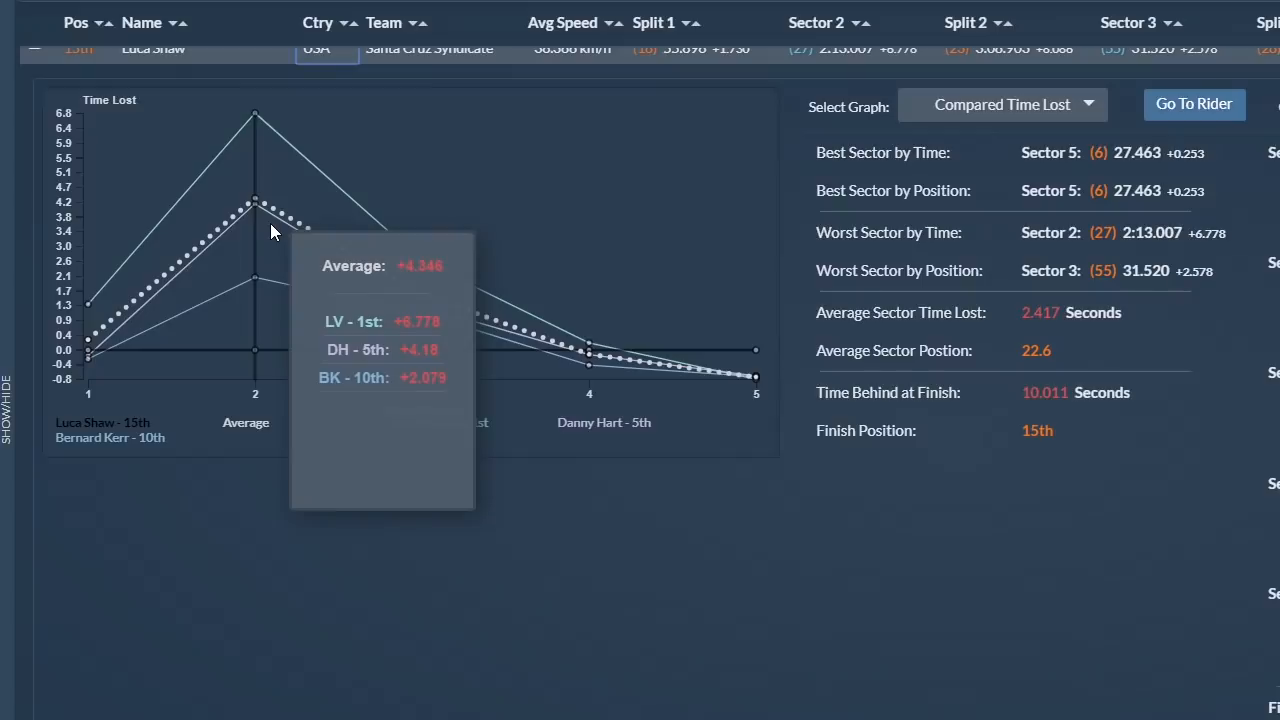
{"action": "scroll", "scroll_direction": "up", "scroll_amount": 3}
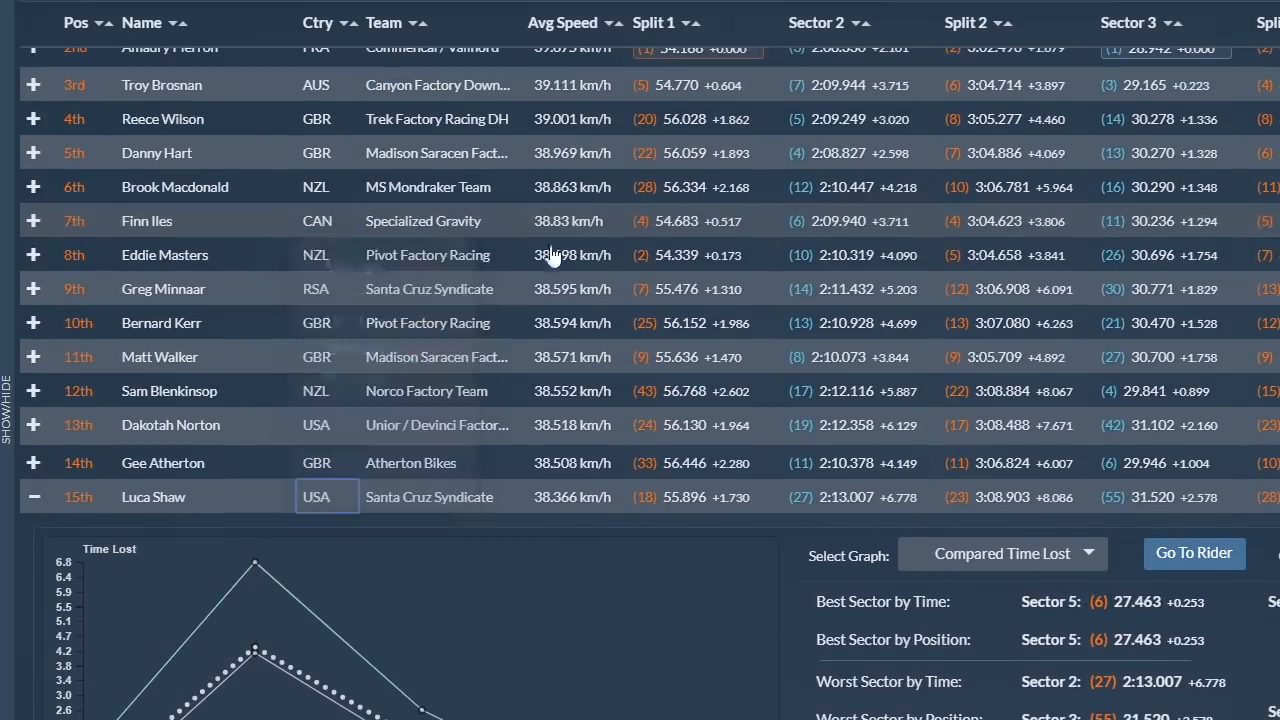
{"action": "mouse_move", "coordinate": [818, 264]}
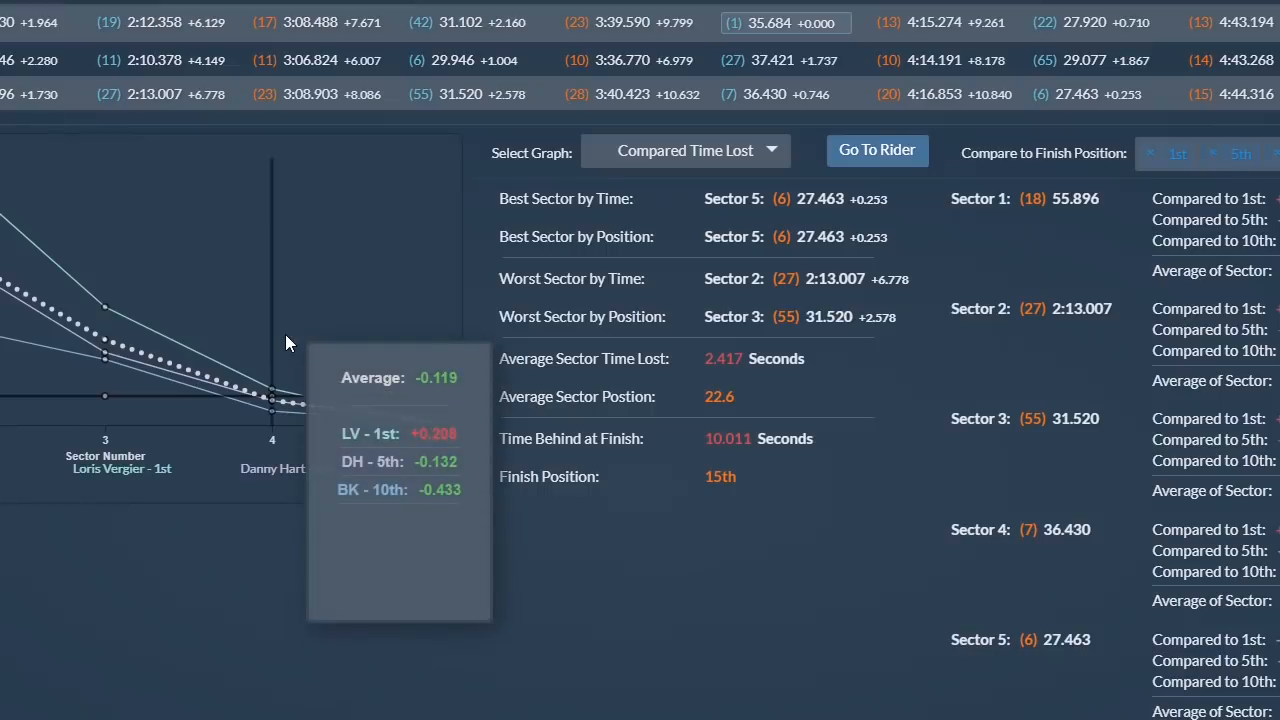
{"action": "mouse_move", "coordinate": [696, 486]}
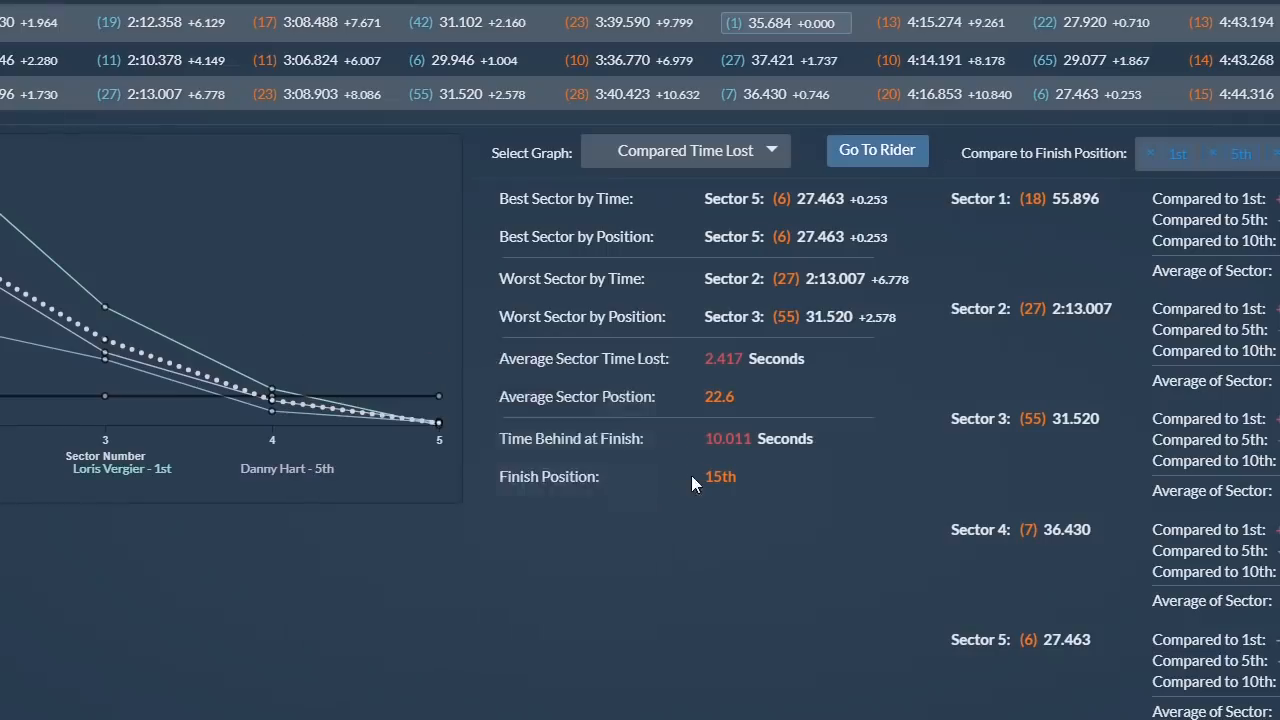
{"action": "mouse_move", "coordinate": [780, 472]}
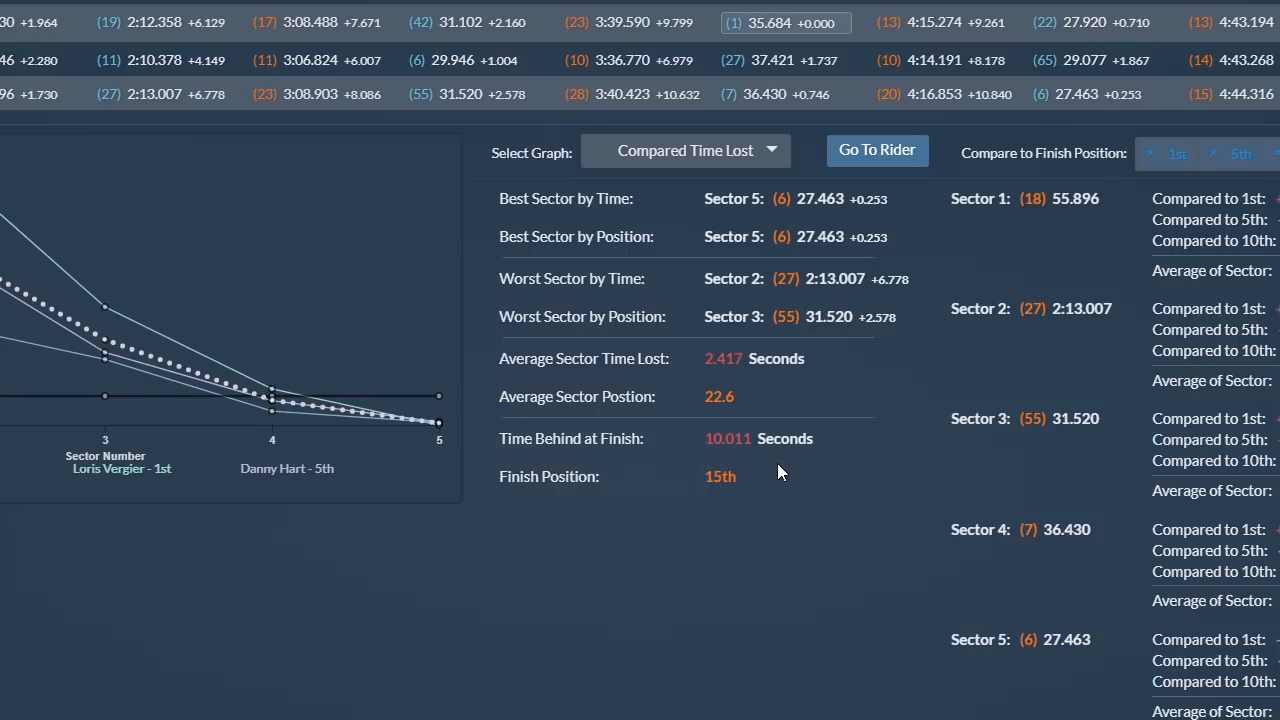